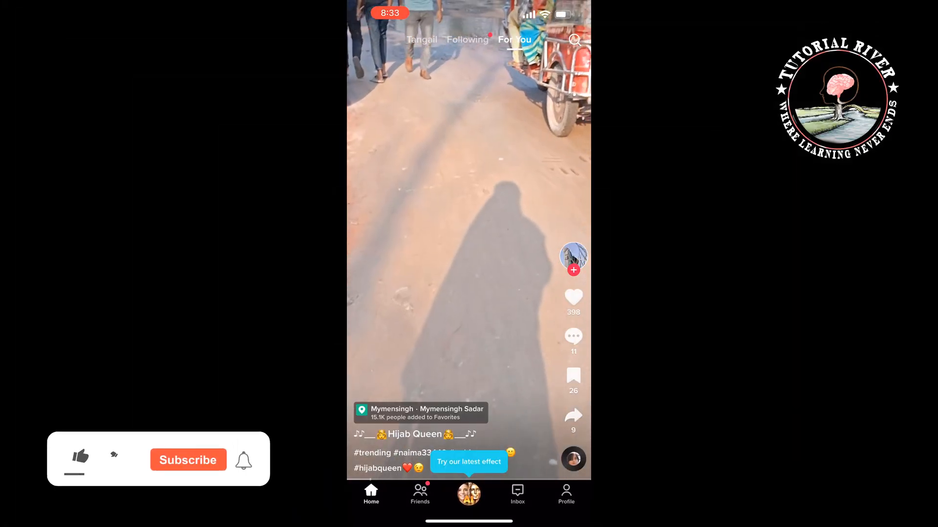
Step: Leave the TikTok video feed to look for an app update
click(78, 460)
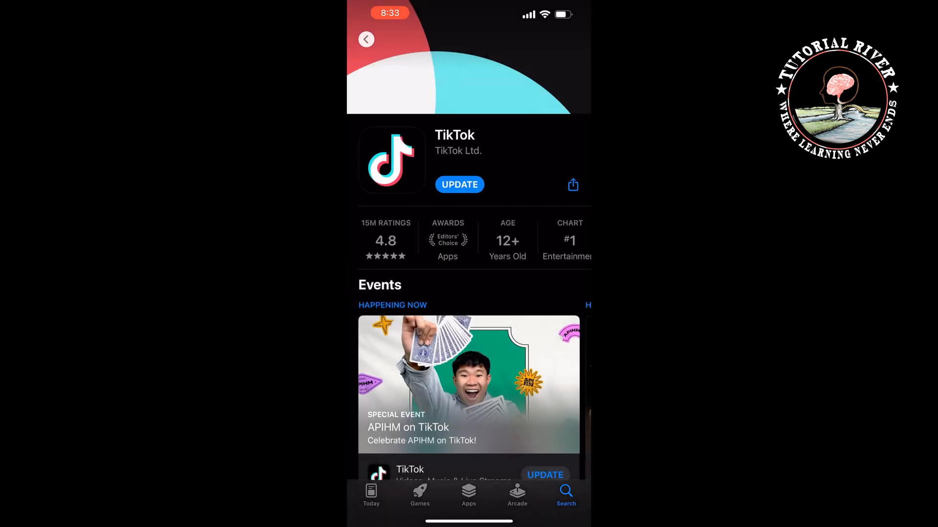
Step: Request the TikTok update from its App Store listing
click(459, 185)
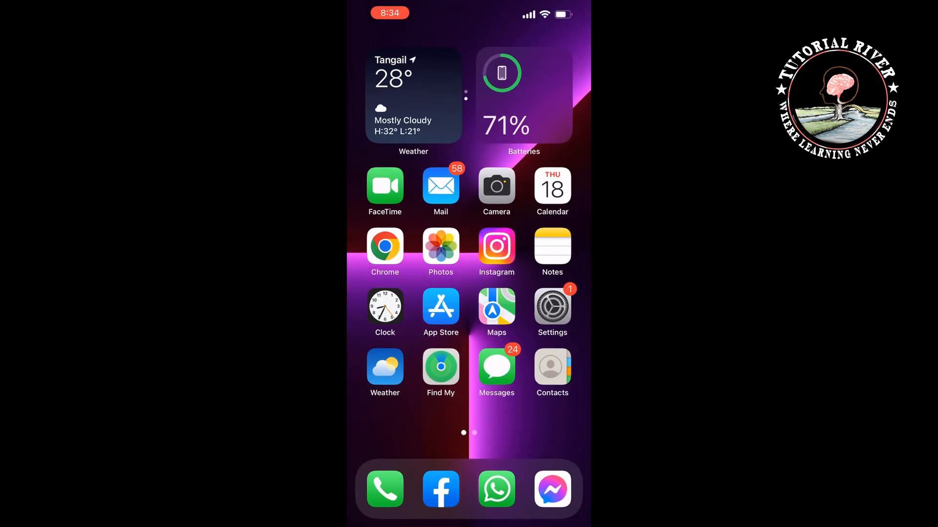
scroll(left, 3)
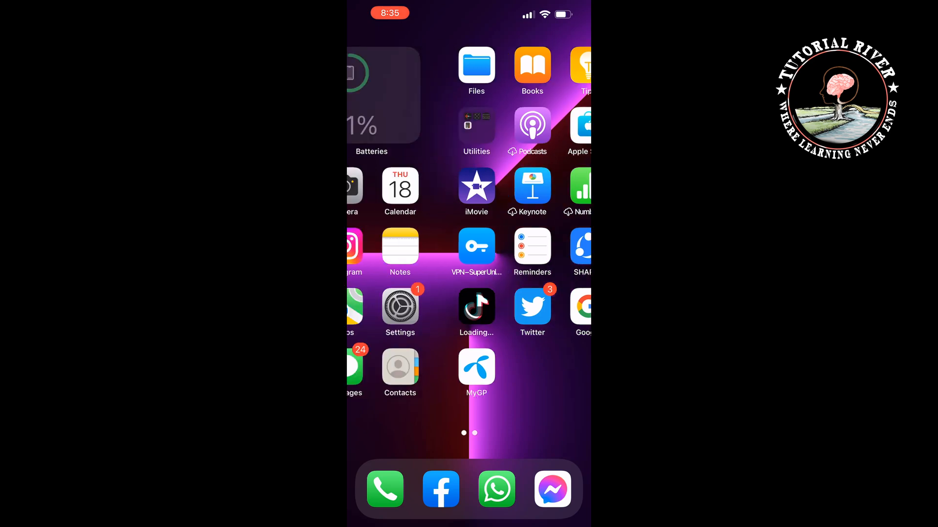
scroll(right, 3)
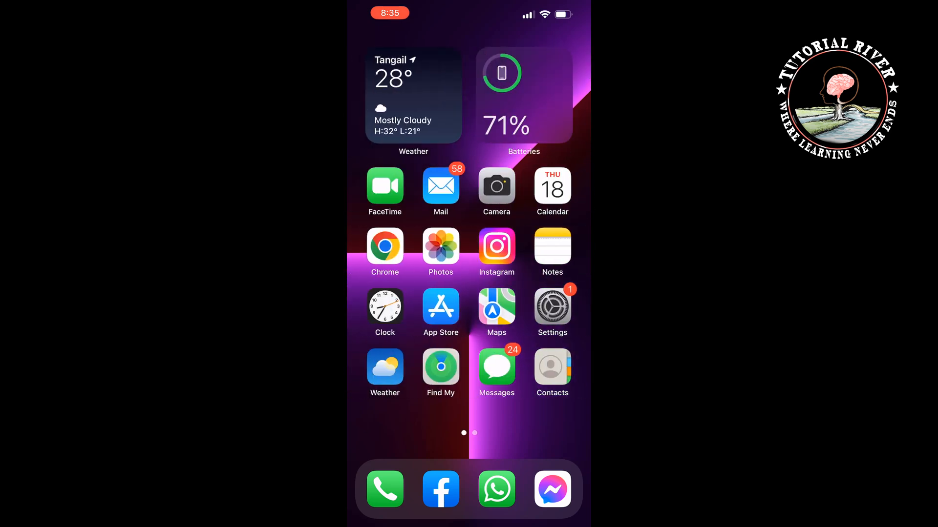